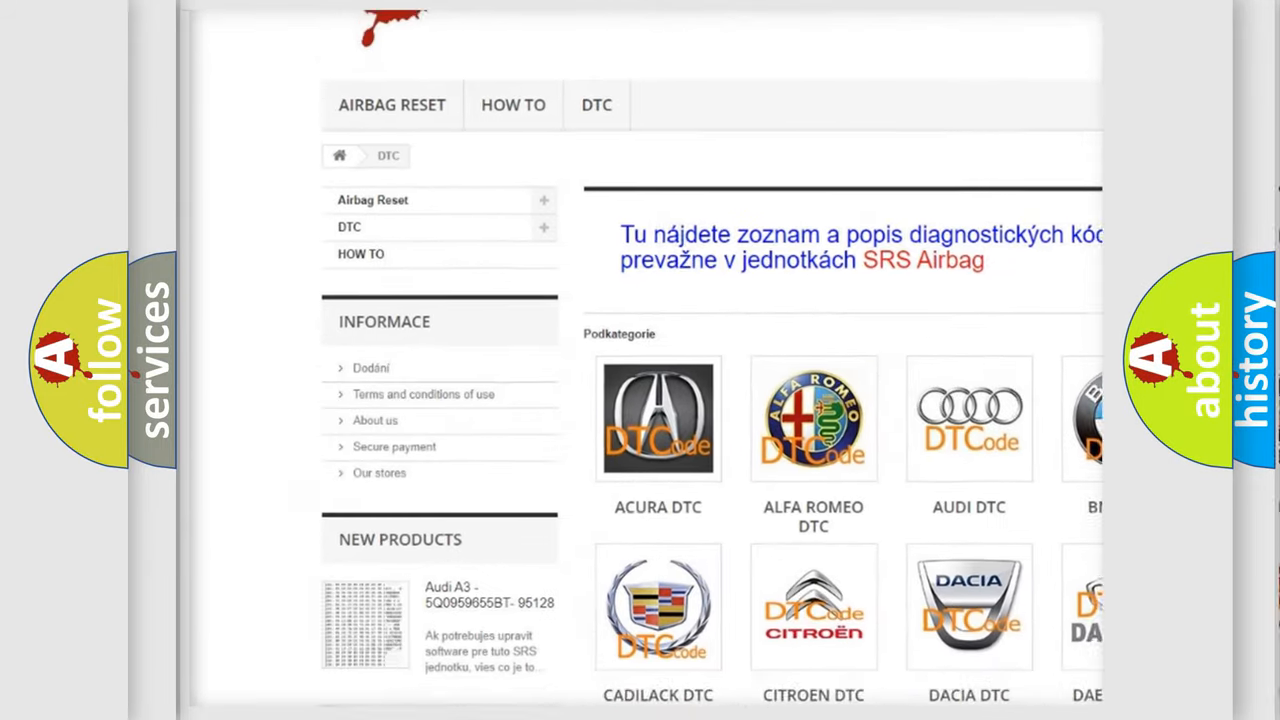
scroll(down, 3)
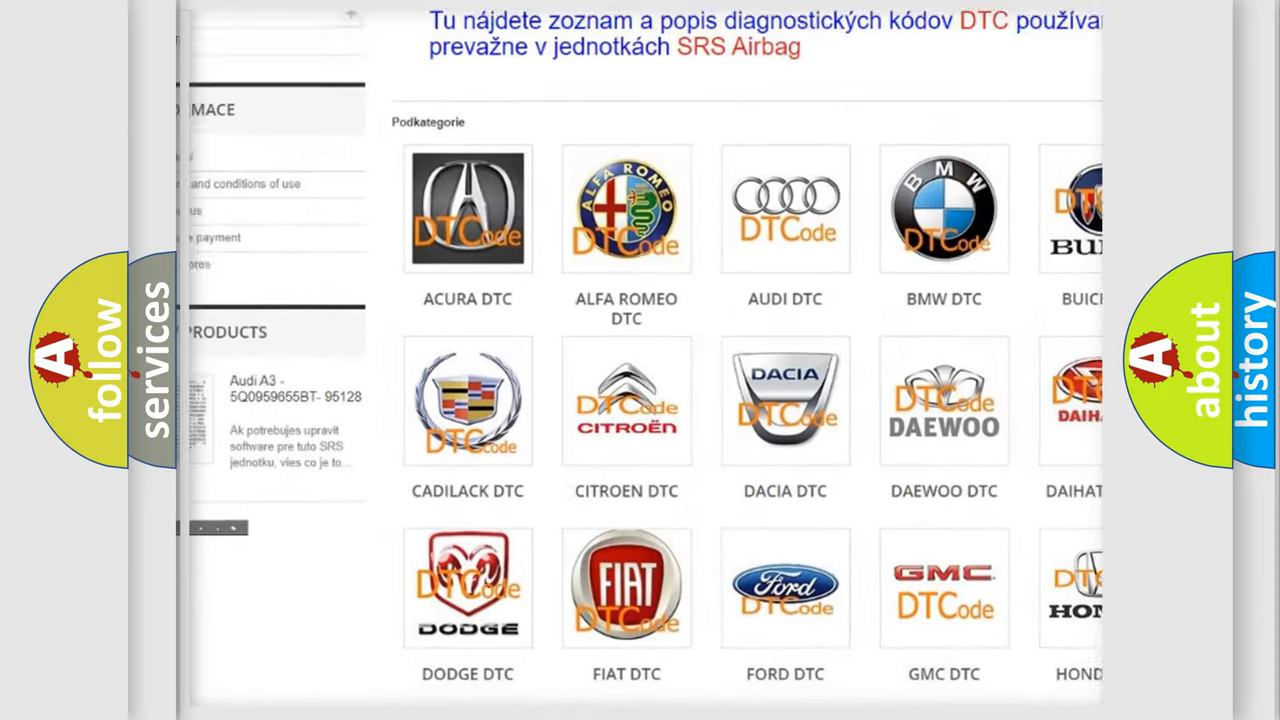
scroll(down, 3)
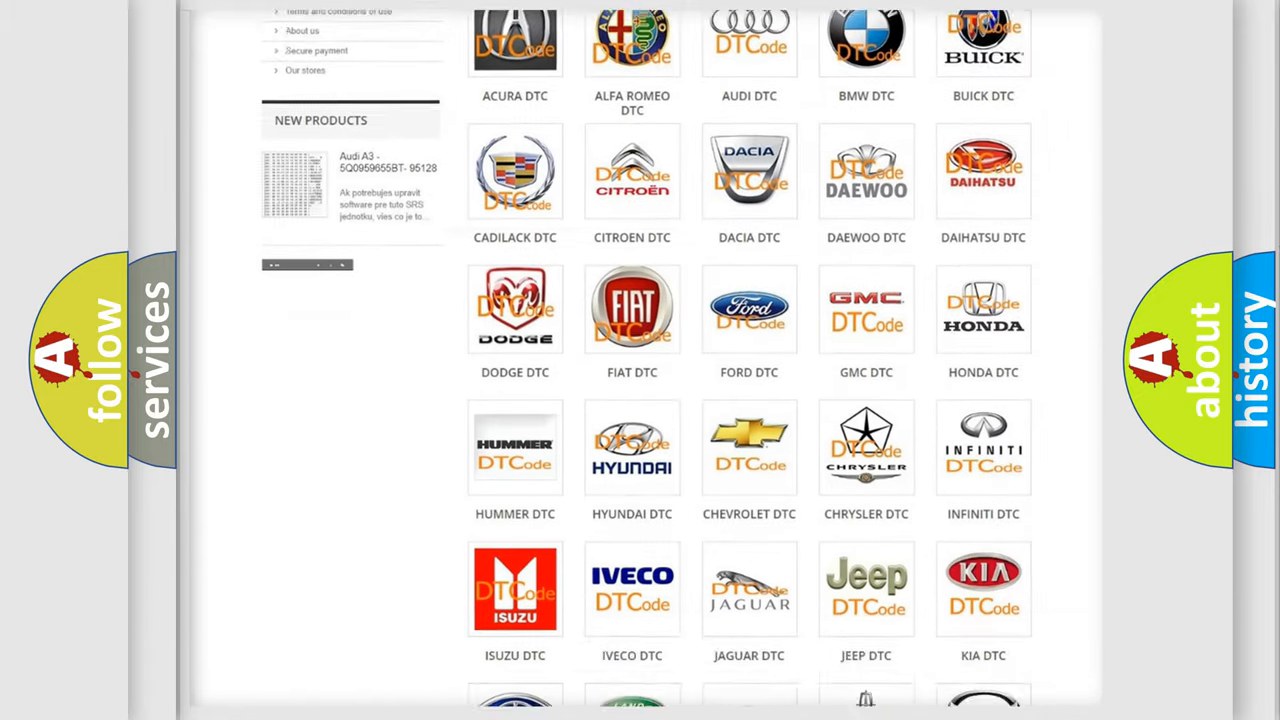
scroll(down, 3)
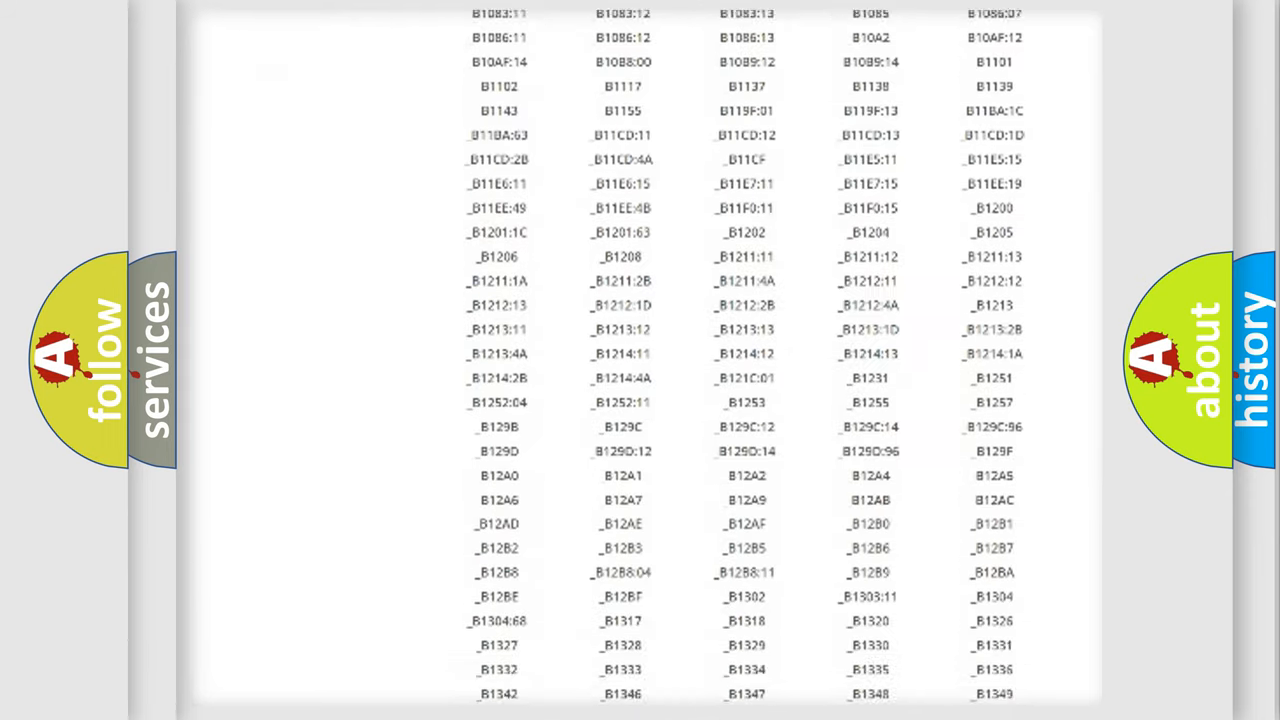
scroll(down, 3)
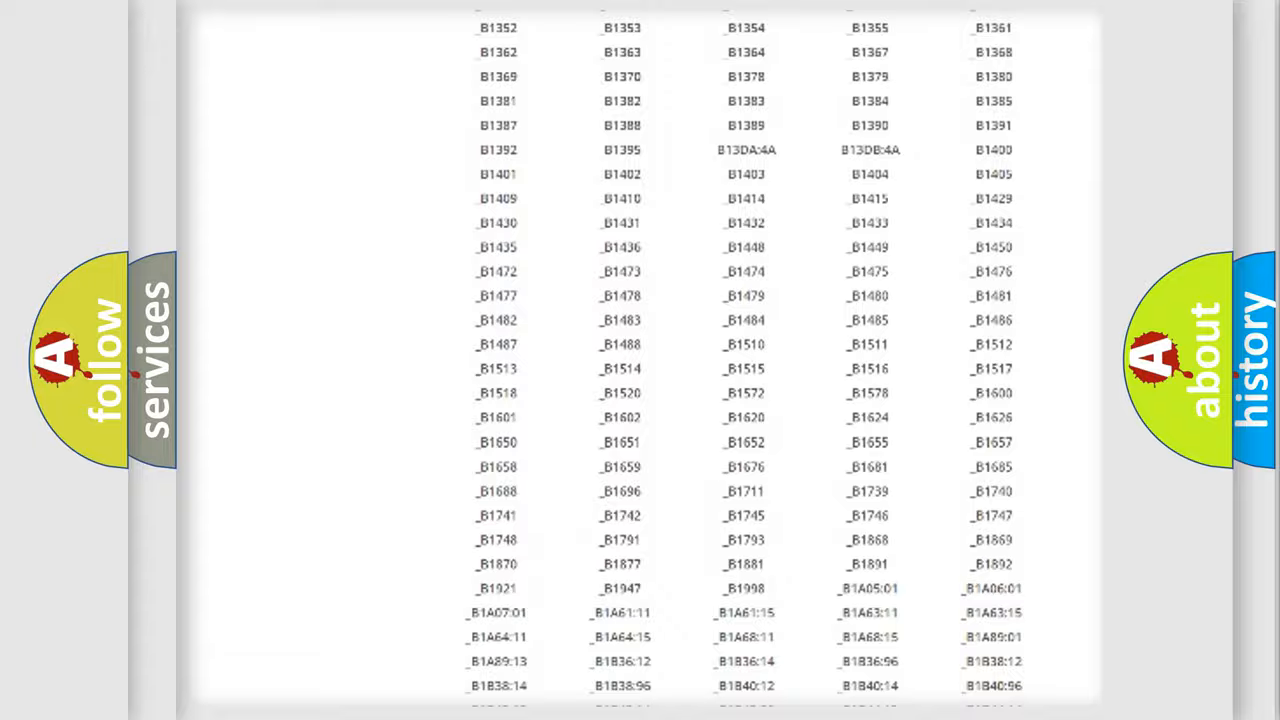